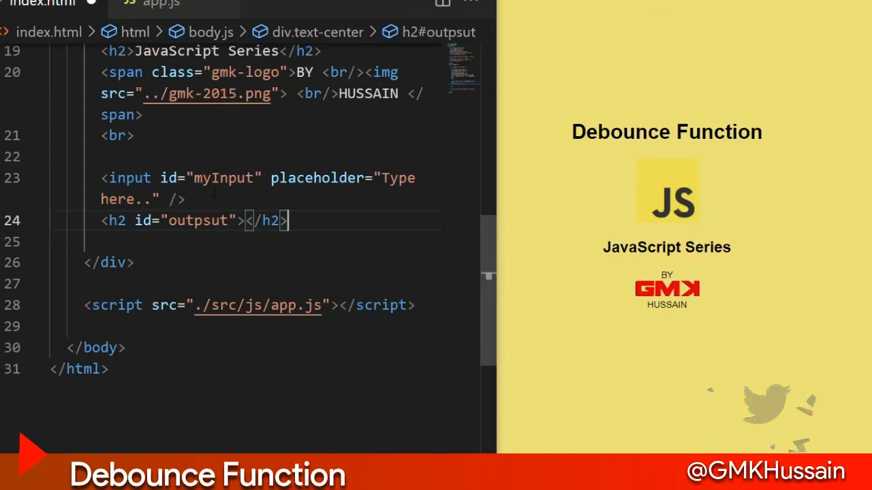
- Select the misspelled heading id in index.html and correct it to 'output'
double_click(224, 178)
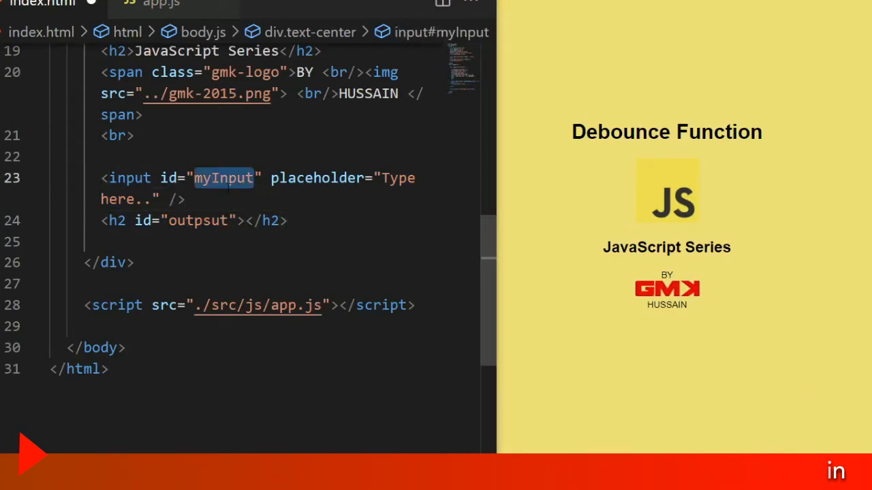
double_click(224, 178)
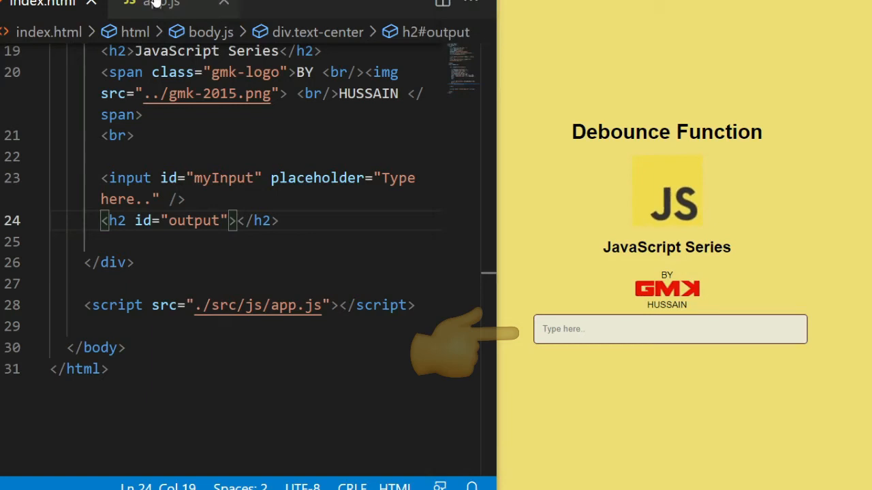
- In app.js, give debounceFunc parameters func and wait = 500, returning an inner function
left_click(160, 4)
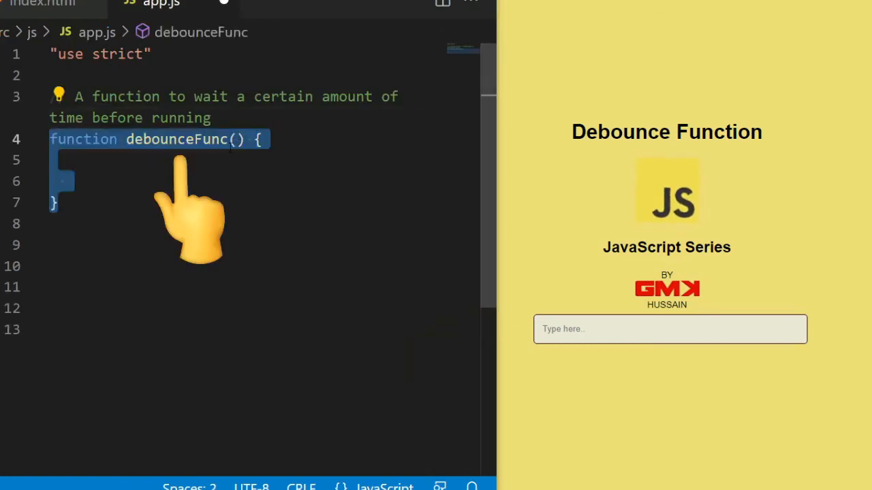
type("func")
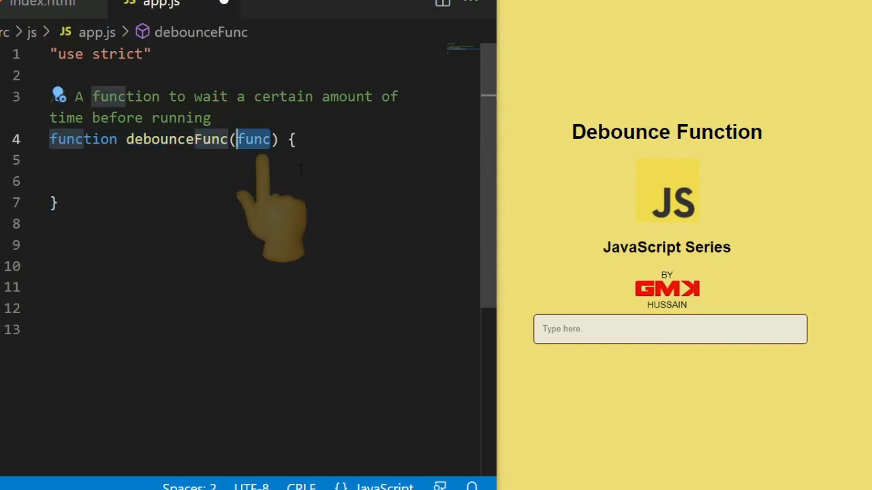
type(", wait = 500")
left_click(262, 160)
type("let timer;")
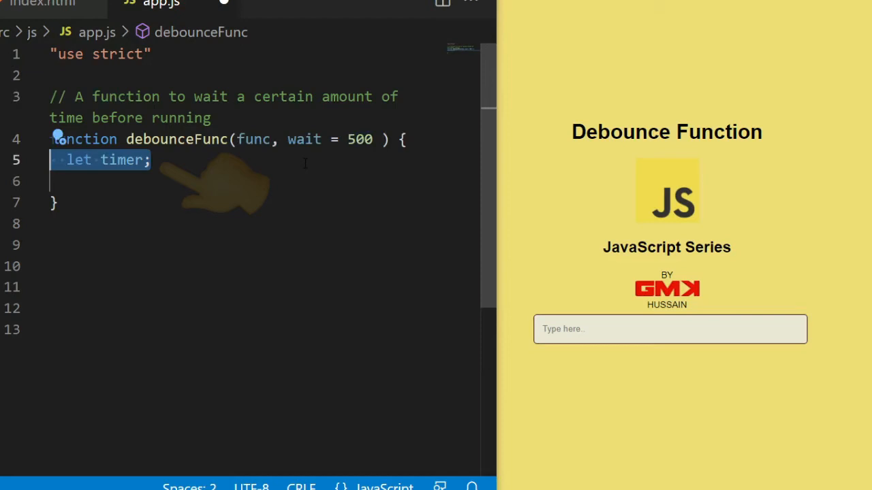
type("return")
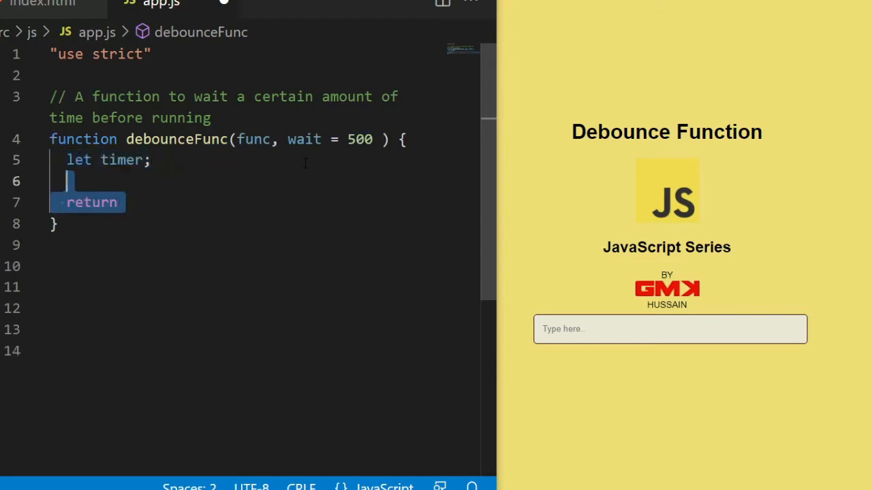
type("function() {")
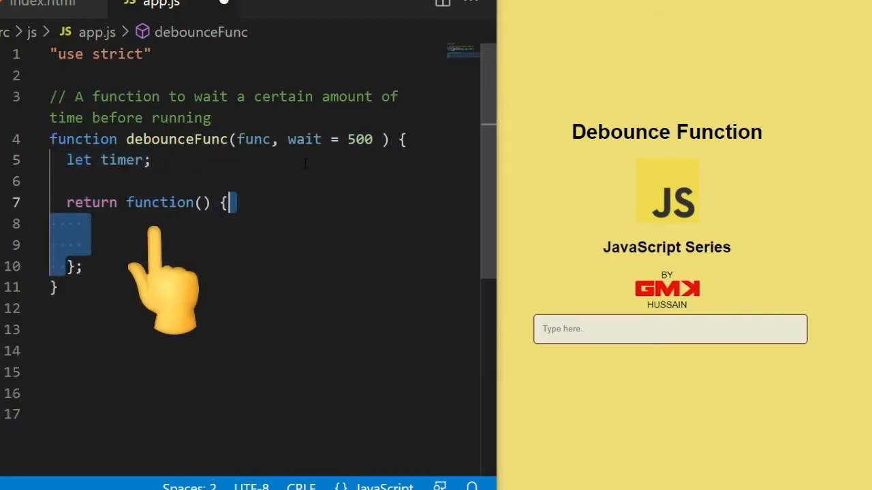
- Inside it, clearTimeout(timer) and set a timeout calling func.apply(this, args)
type("clearTimeout();")
type("...args")
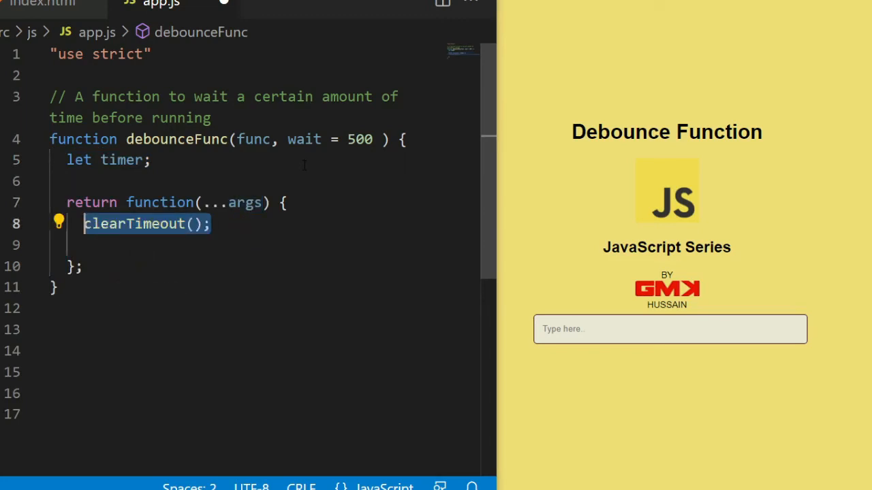
type("timer")
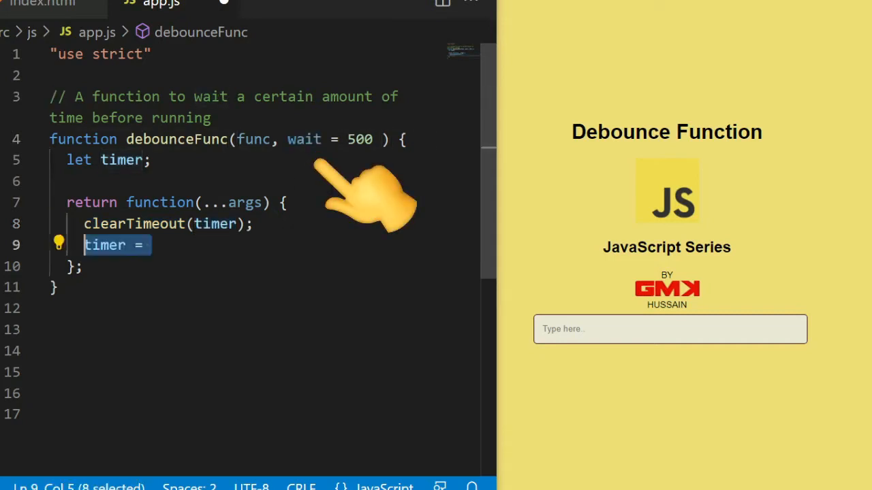
type("setTimeout(() => {")
type("func;")
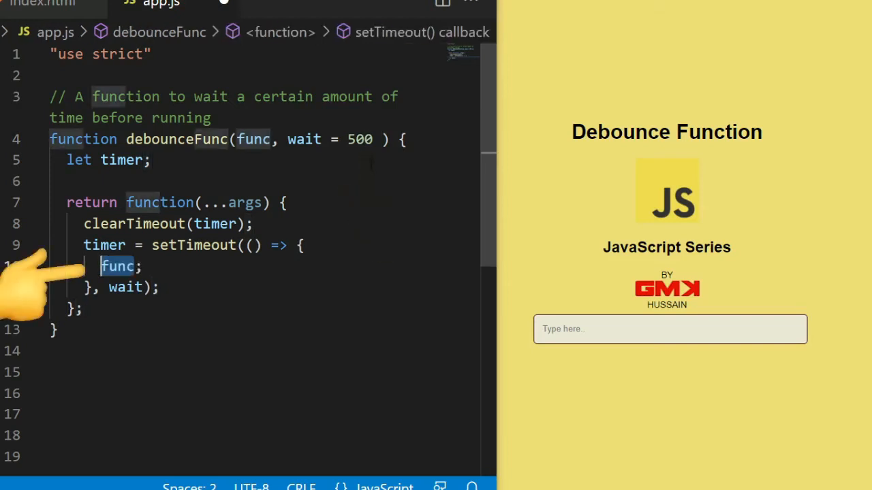
type(".apply()")
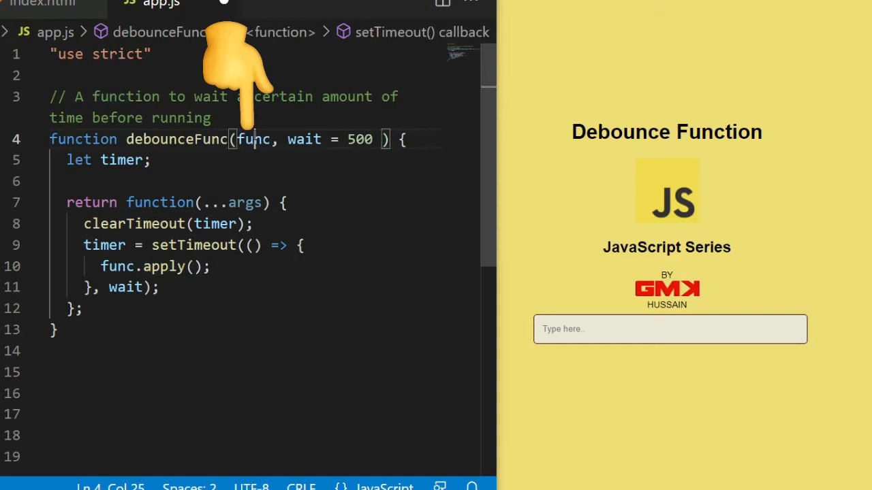
type("this,")
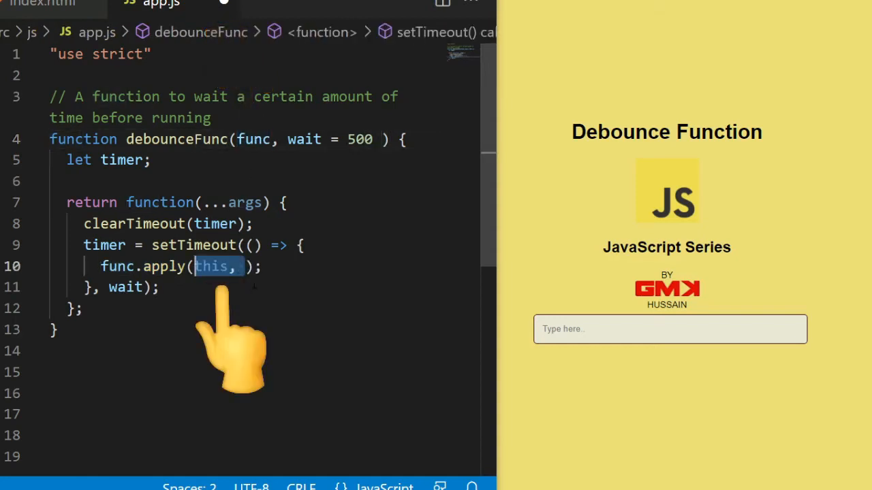
type("args")
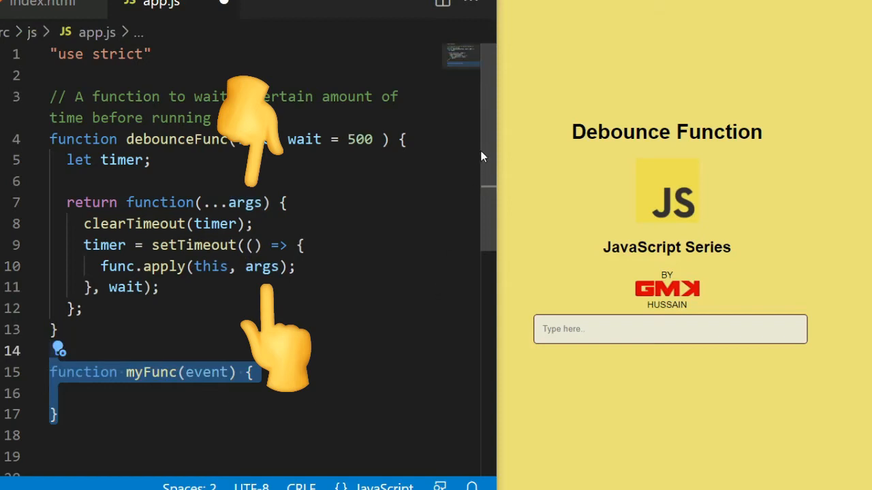
- Make myFunc append `<mark>${this.value}, ${event.type}</mark>` to output.innerHTML
scroll("down", 3)
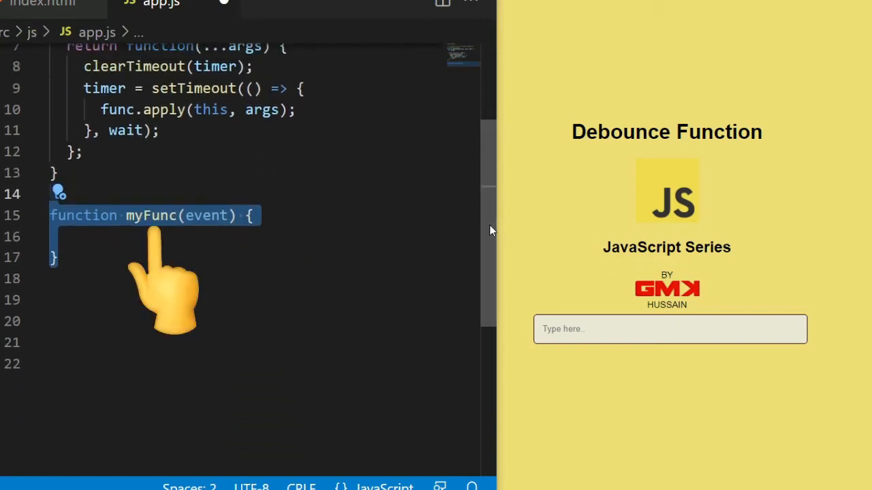
type("output.innerHTML +=")
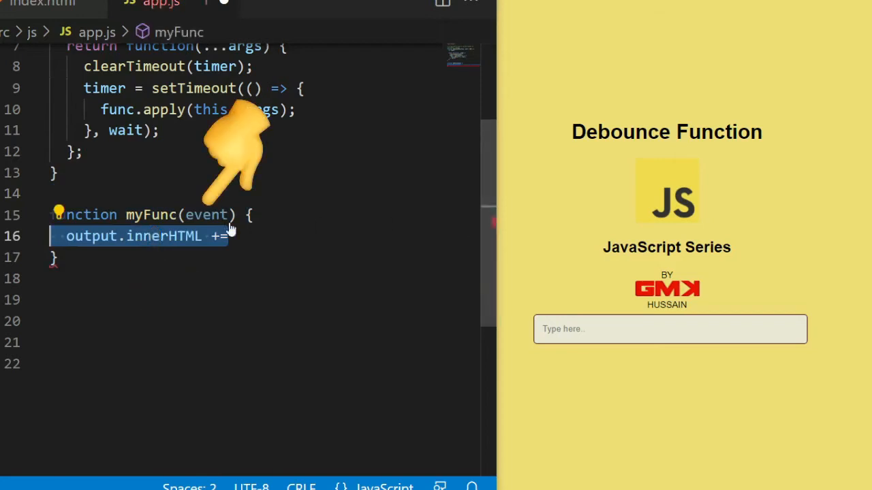
type("`<mark>${this.value}</mark>`;")
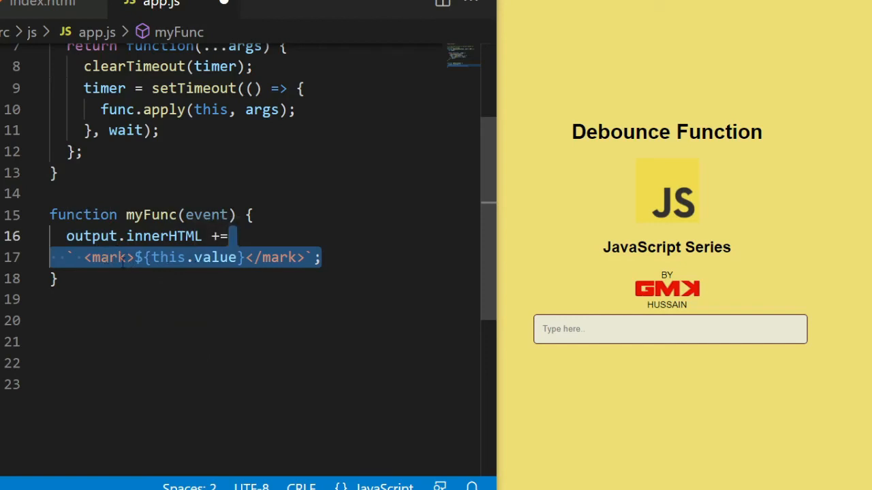
type(", ${event.type}")
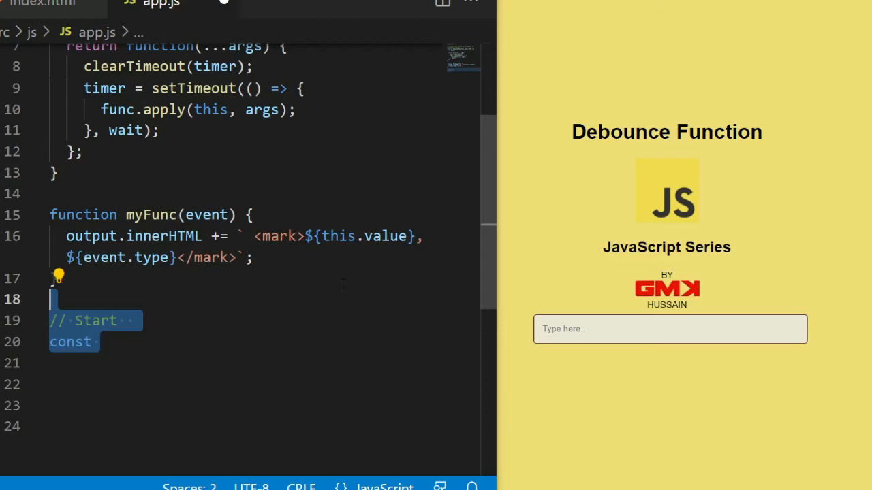
- Declare const debounced = debounceFunc(myFunc, 2000)
scroll("down", 3)
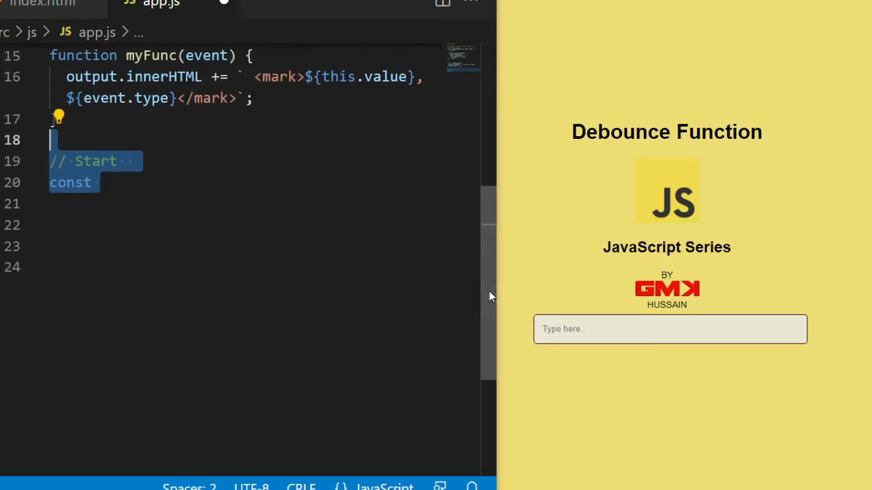
type("debounced")
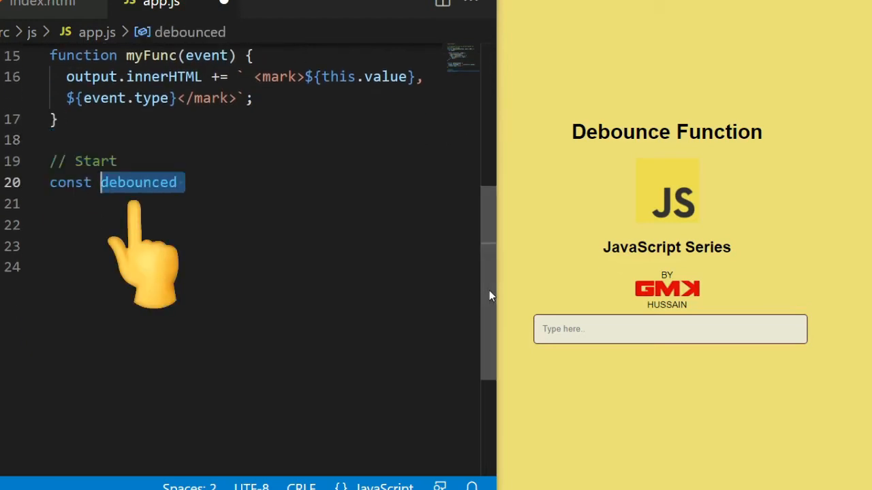
type("= debounceFunc( );")
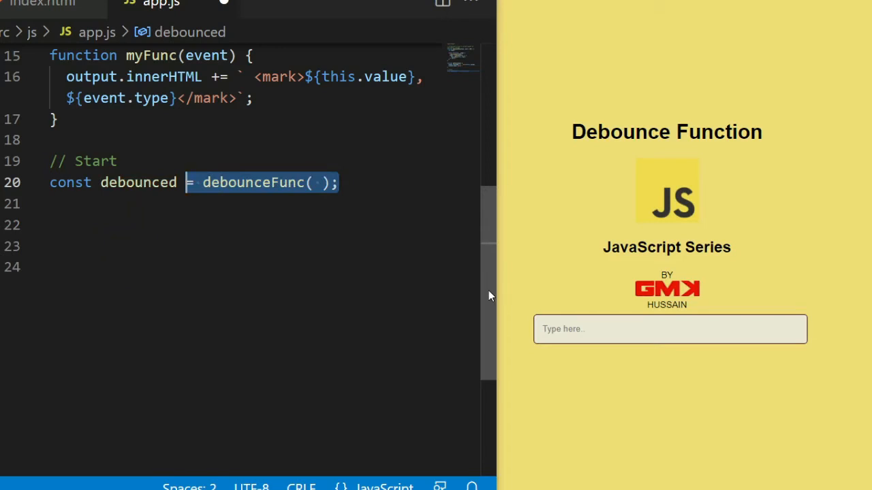
type("myFunc")
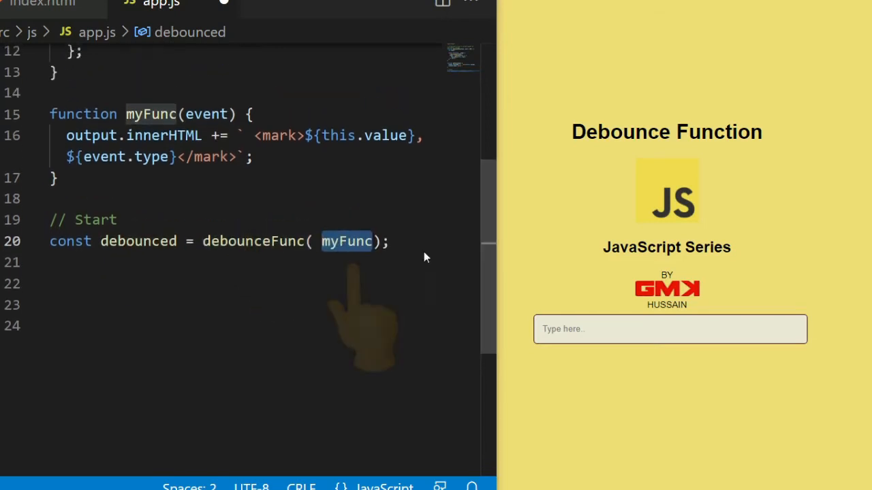
double_click(254, 241)
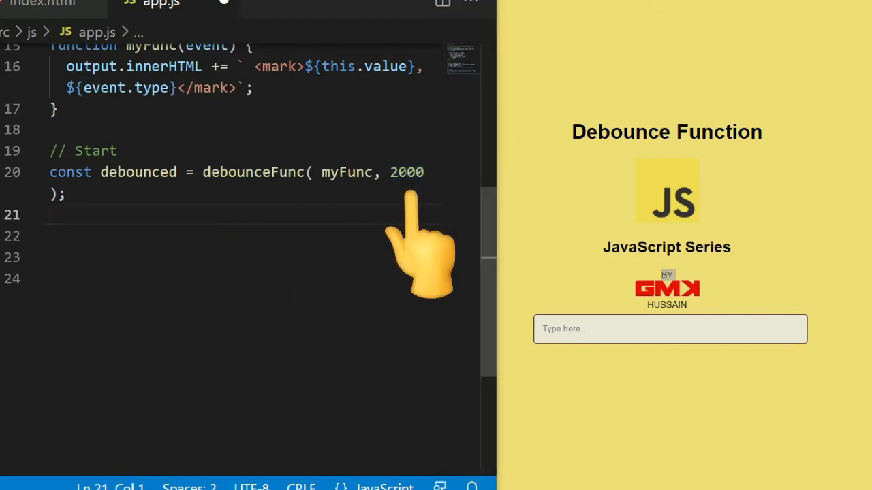
- Attach debounced to myInput with addEventListener('keyup', debounced)
type("myInput.addEventListener()")
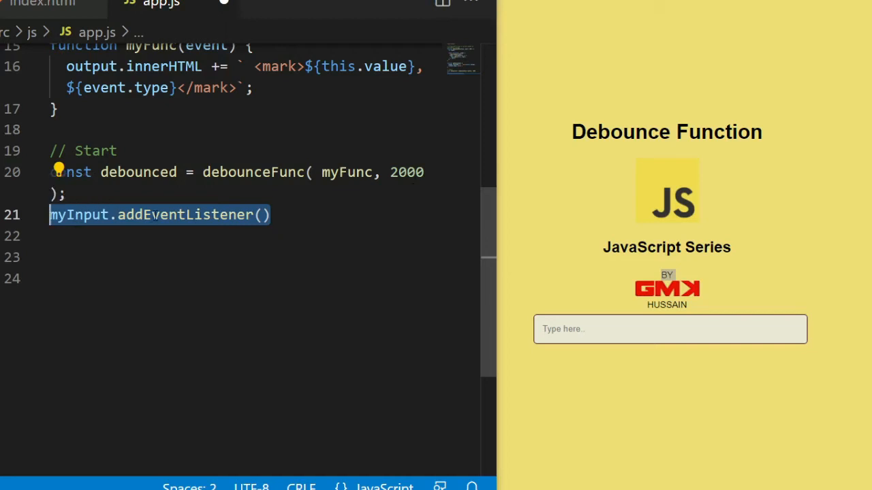
type("'keyup',")
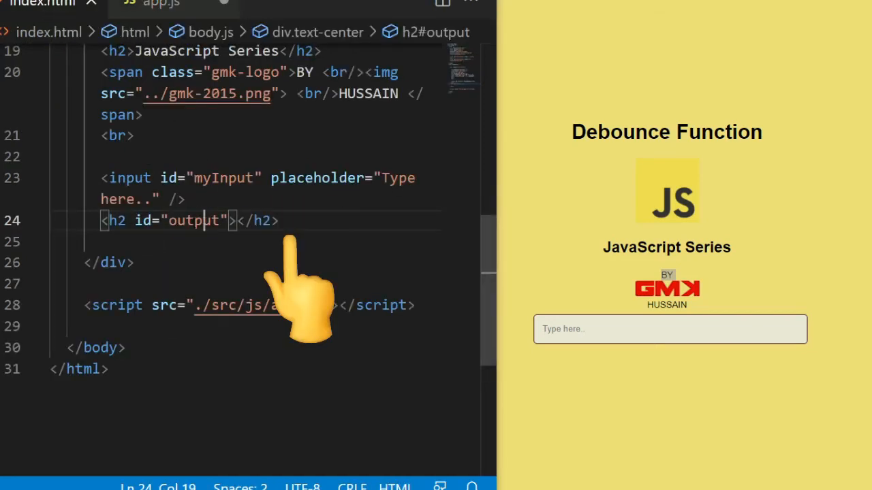
left_click(161, 5)
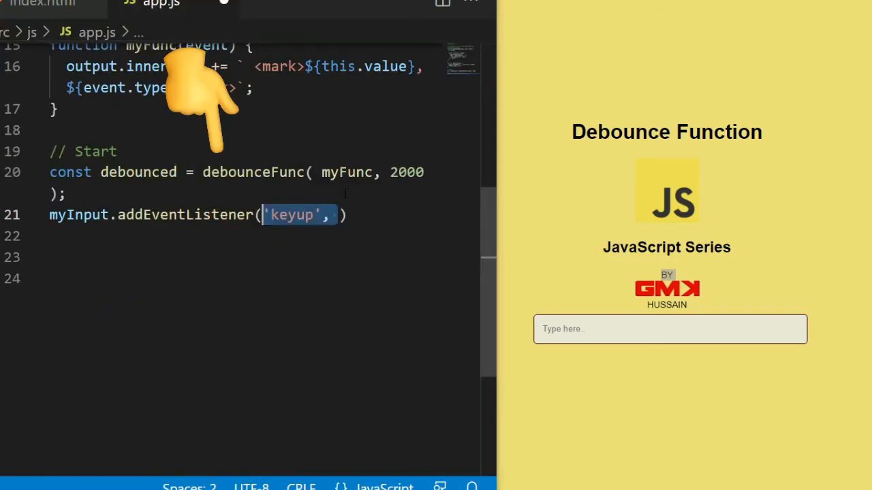
type("debounced")
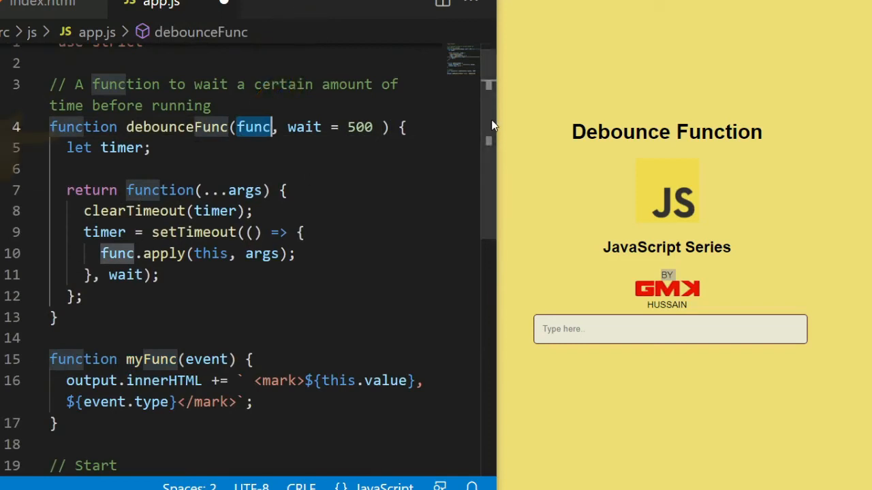
scroll("down", 3)
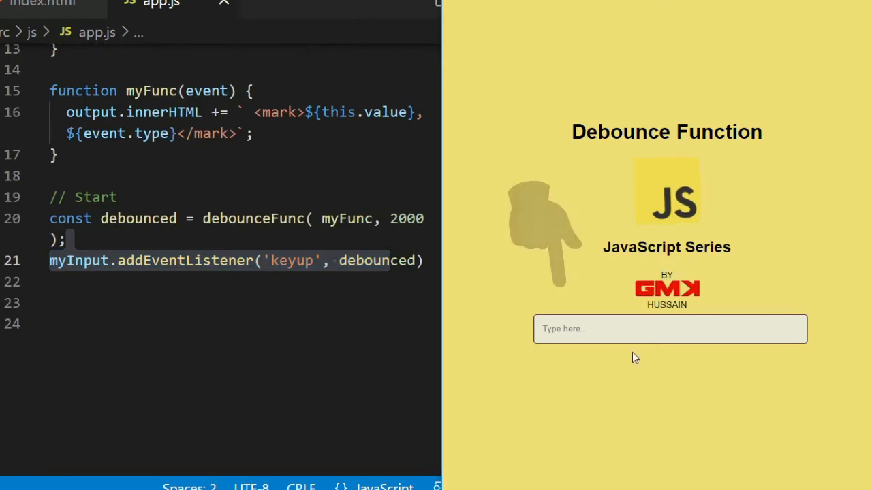
left_click(668, 329)
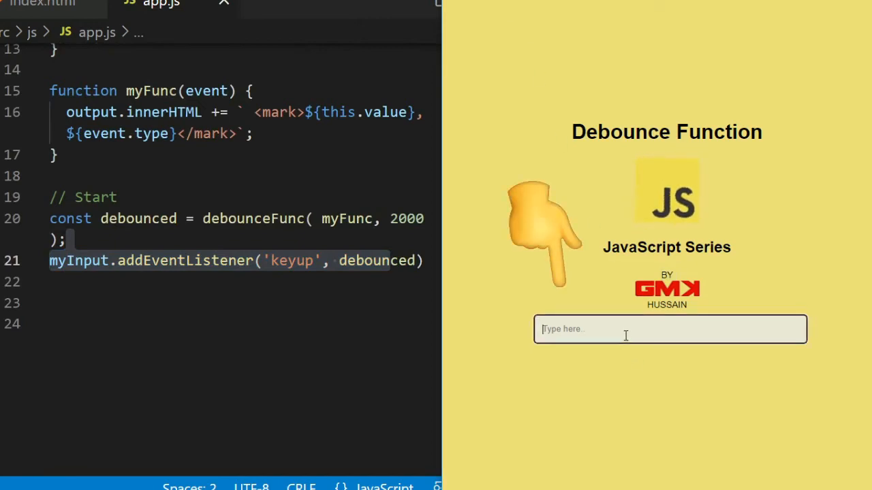
type("Hello")
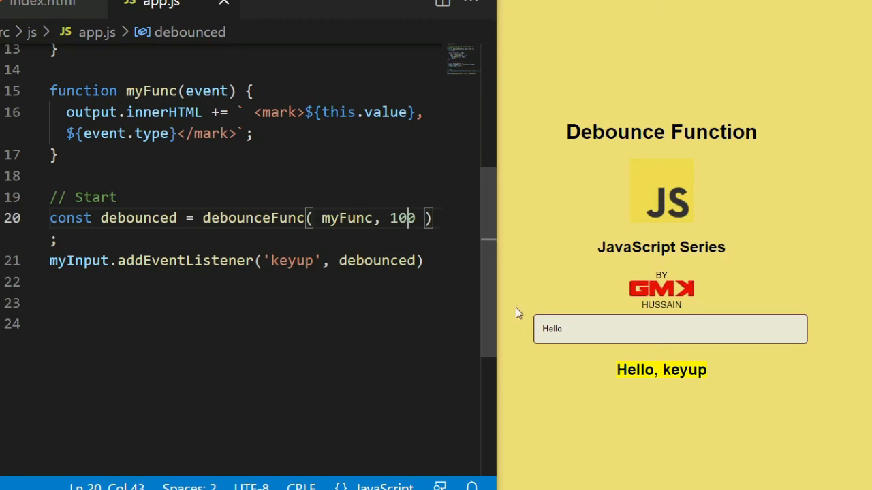
left_click(669, 329)
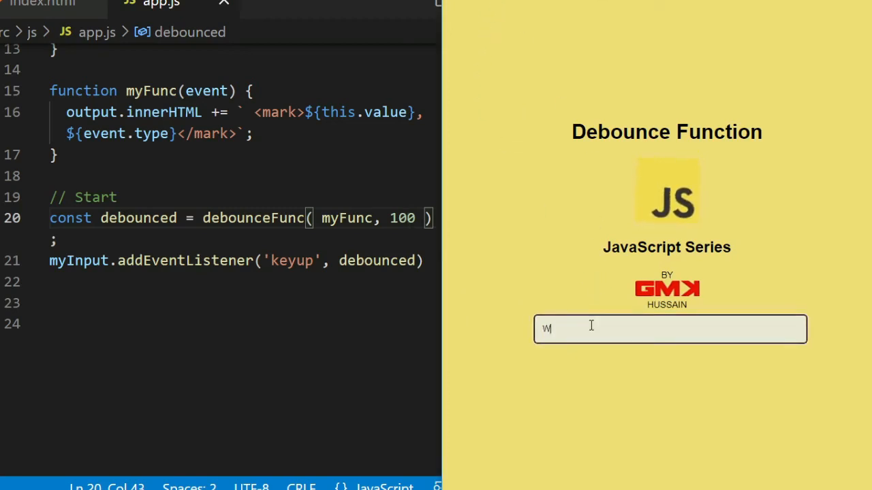
type("World")
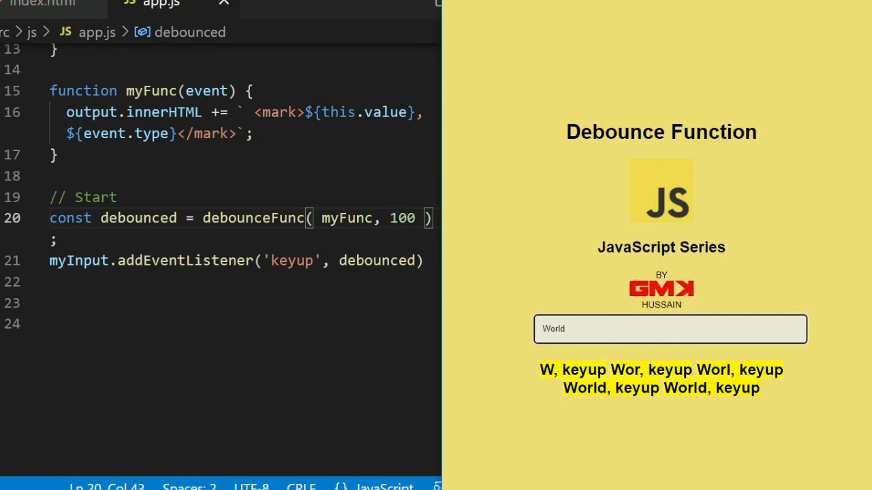
type("200")
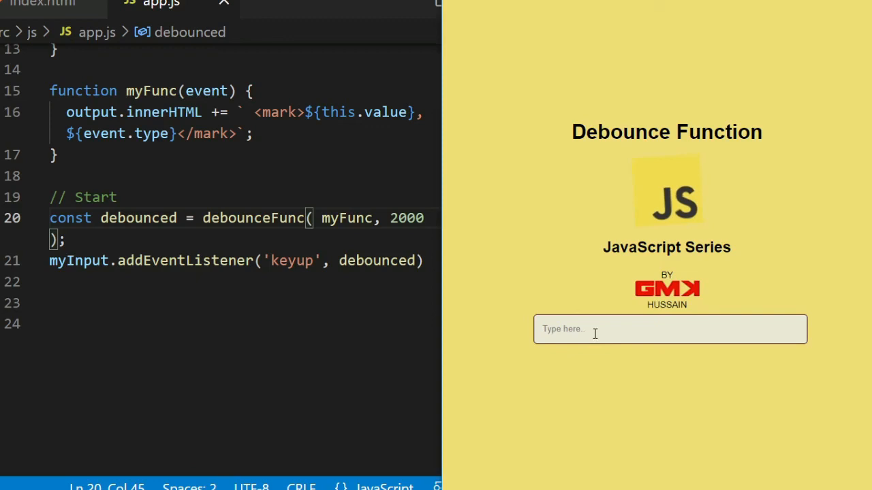
- Drop the 2000 wait so debounced uses the 500 default, then type Hello Wo in the preview
type("World")
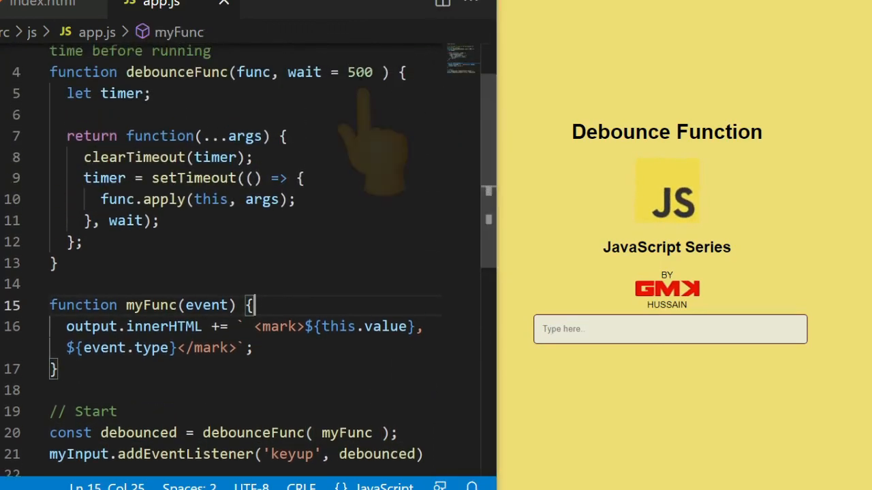
double_click(359, 72)
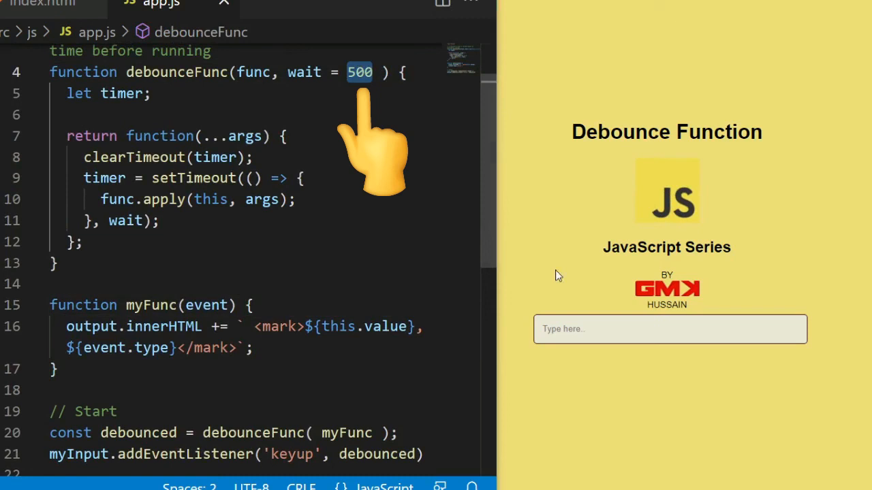
type("Hello W")
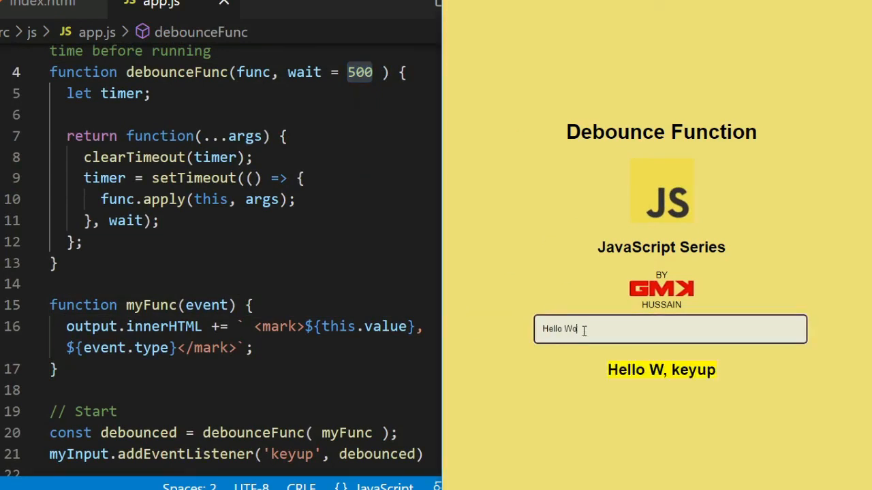
type("o")
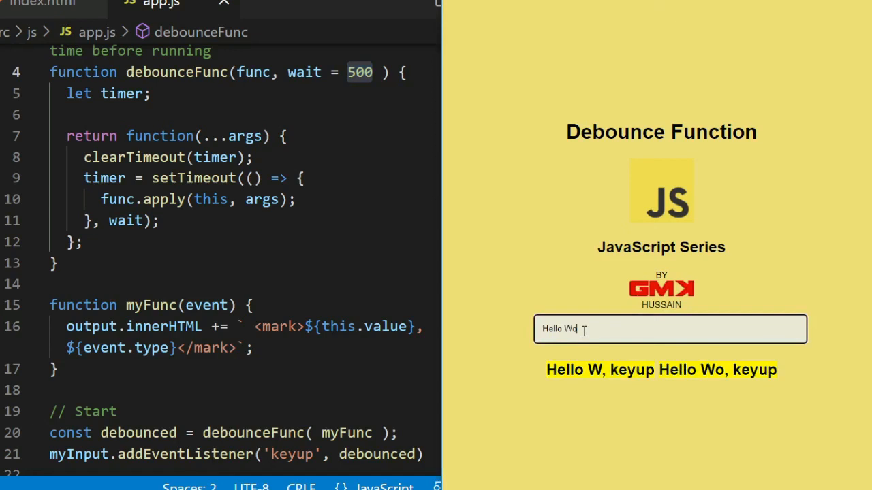